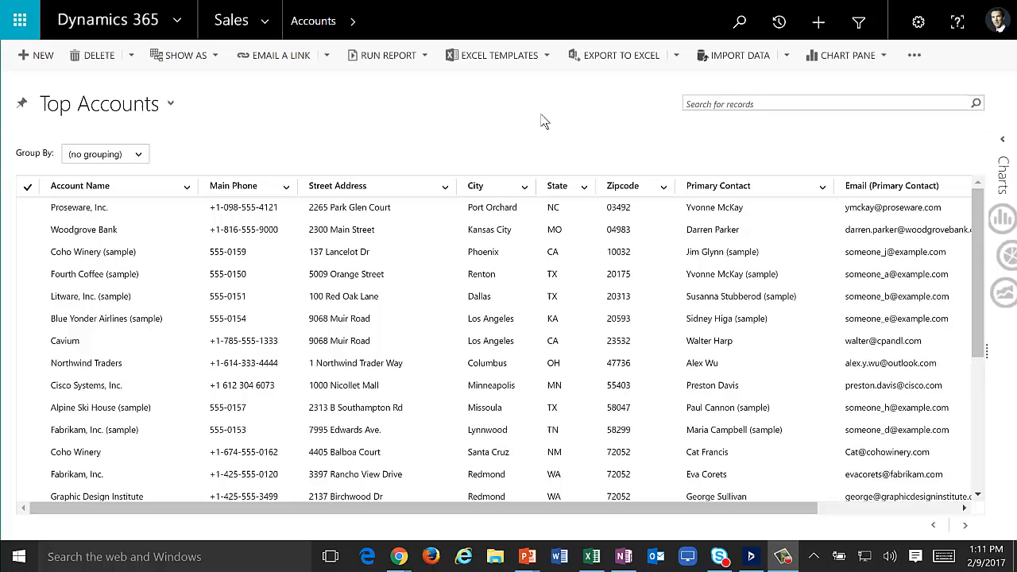
pyautogui.moveTo(277, 313)
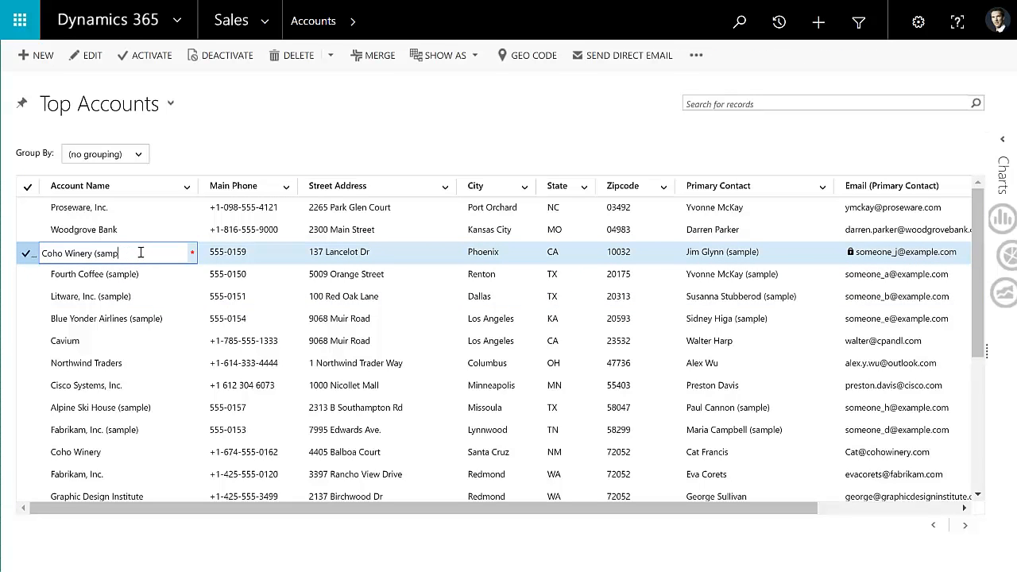
# - Change the Coho Winery (sample) Account Name cell to 'Coho Winery' in Top Accounts
pyautogui.write('Coho Winery')
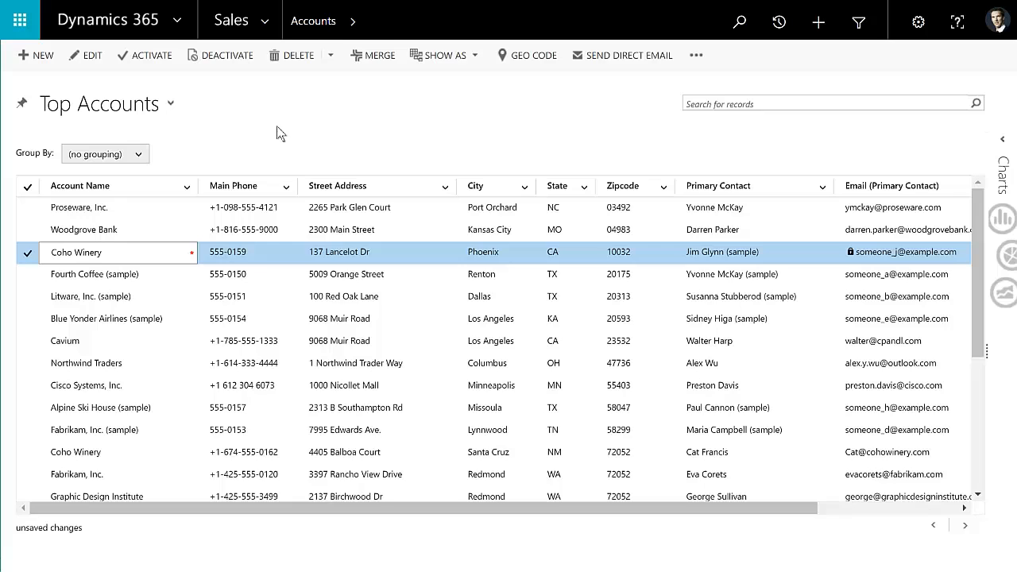
pyautogui.moveTo(465, 188)
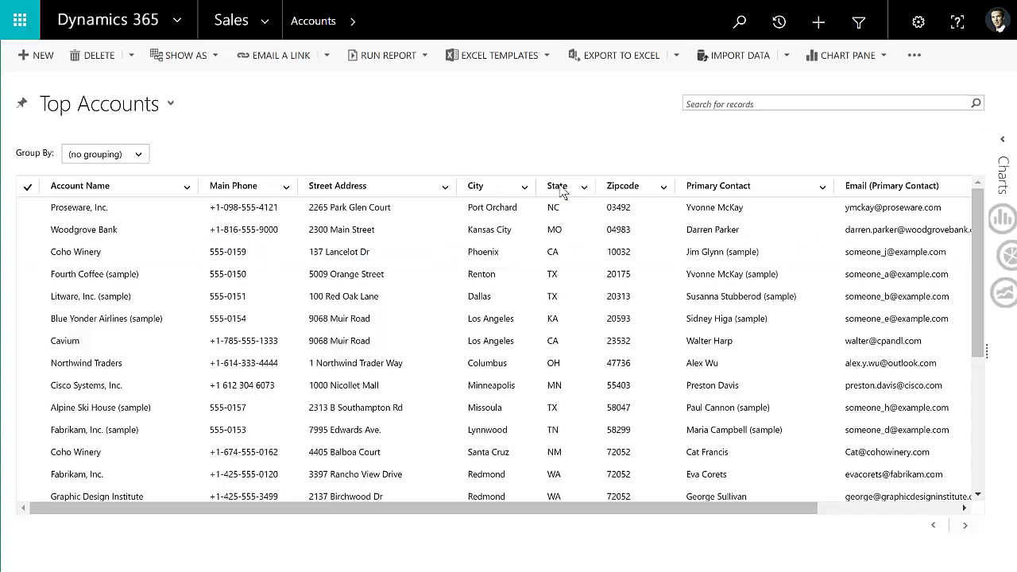
# - Sort and group Top Accounts by State, then collapse the CA and CO groups
pyautogui.click(557, 185)
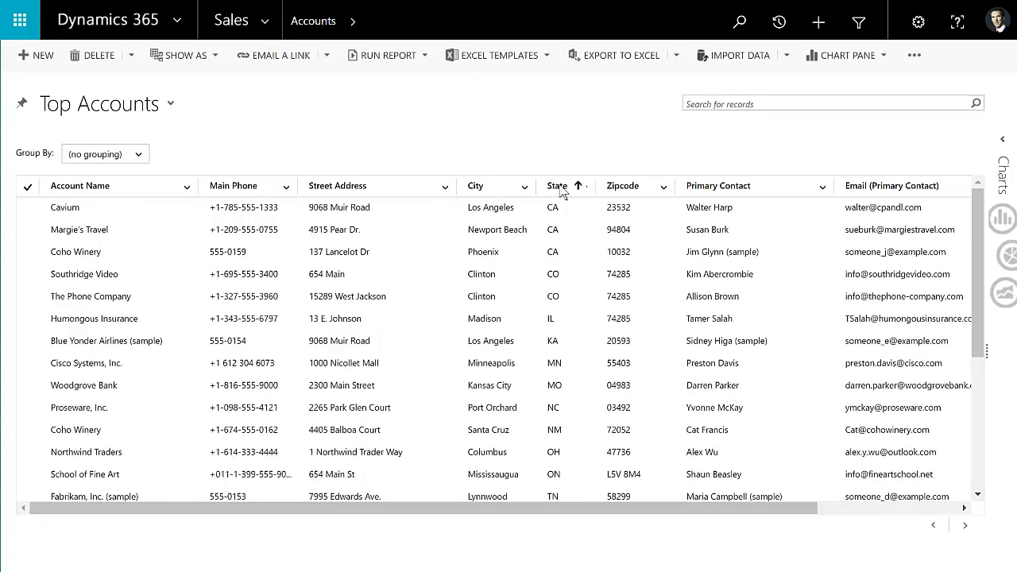
pyautogui.moveTo(359, 190)
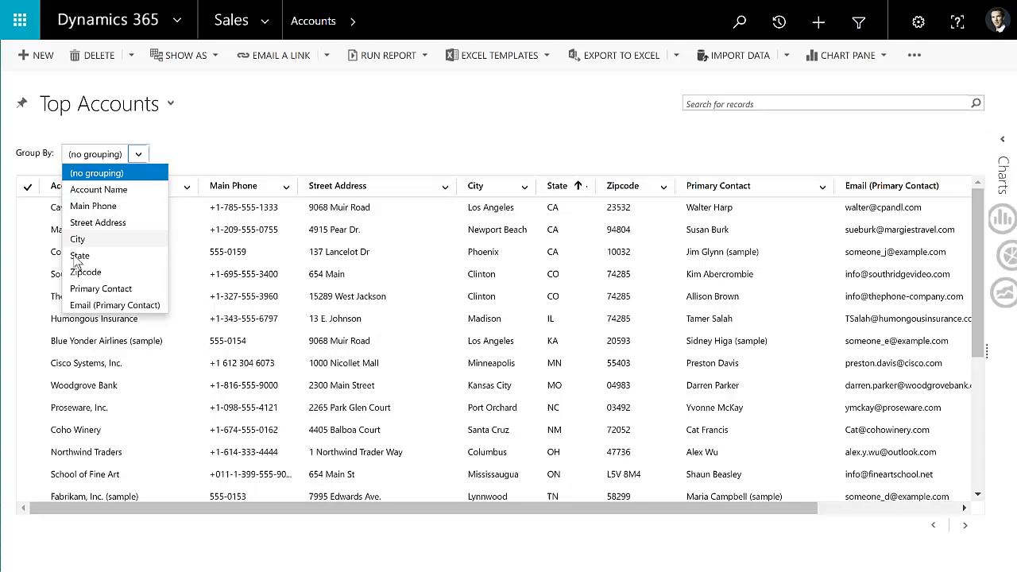
pyautogui.click(79, 255)
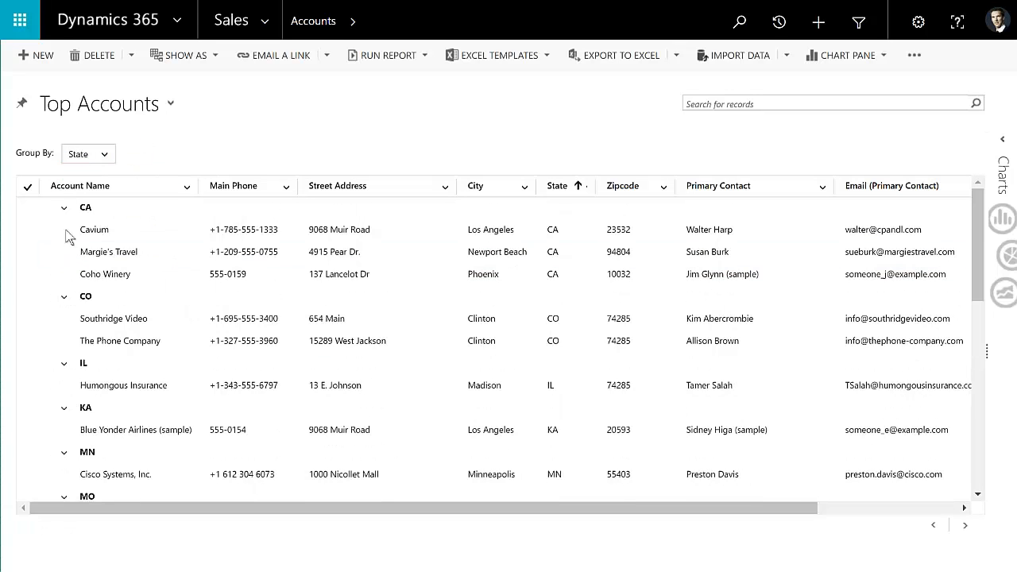
pyautogui.click(64, 206)
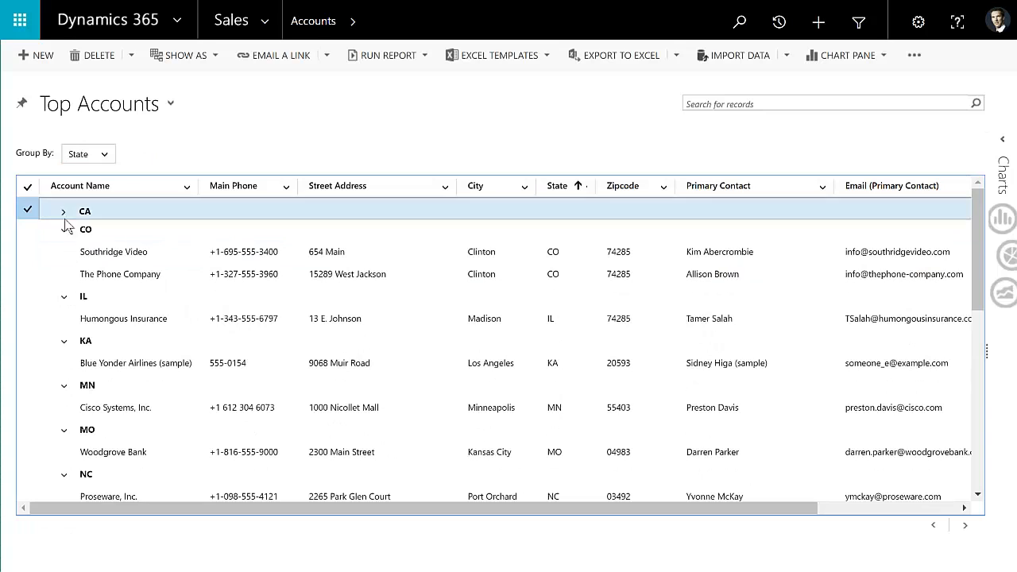
pyautogui.click(63, 233)
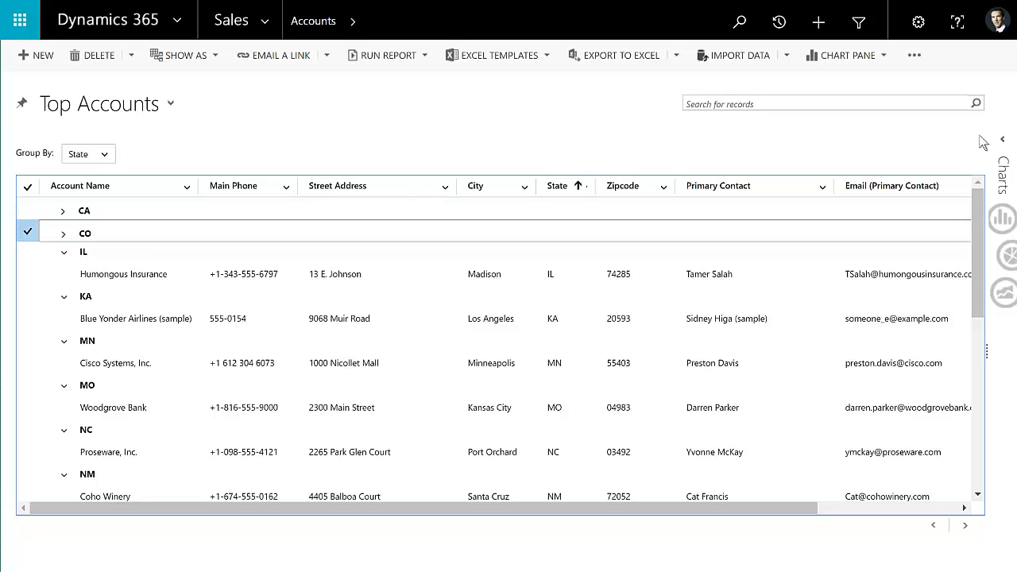
# - Set Group By to no grouping and filter the chart to Utility Creation and Distribution
pyautogui.click(103, 154)
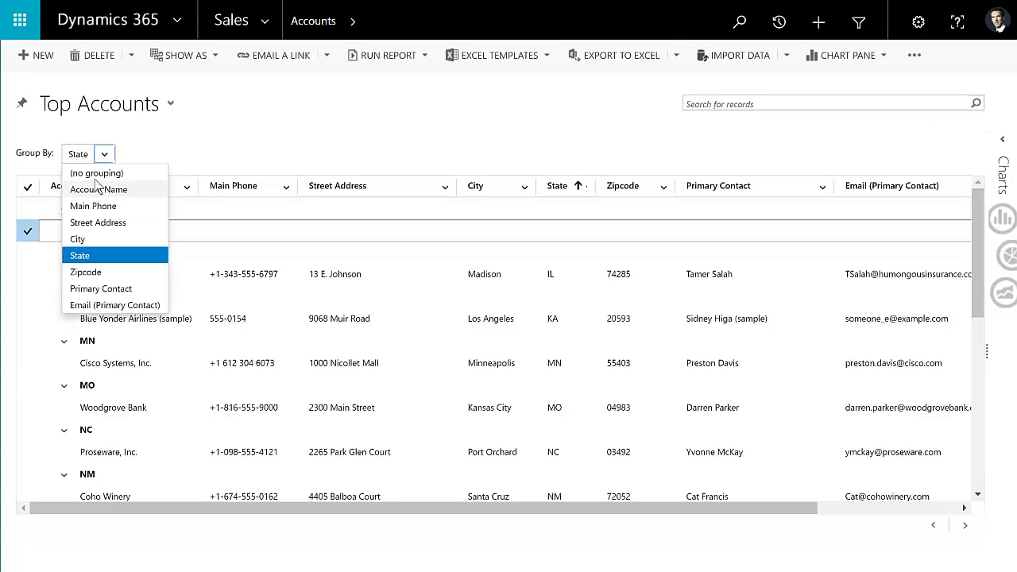
pyautogui.click(97, 173)
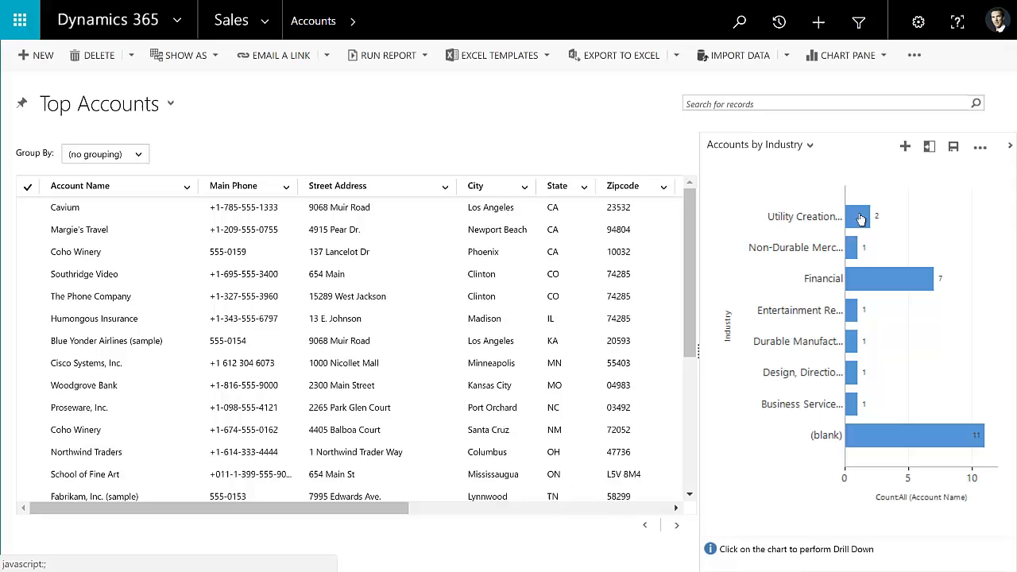
pyautogui.moveTo(860, 217)
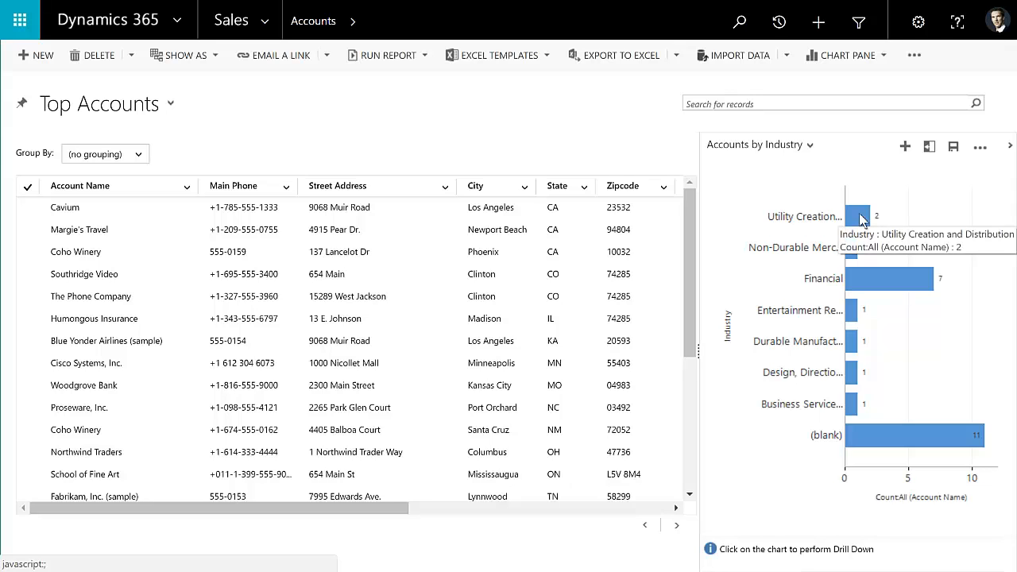
pyautogui.click(859, 215)
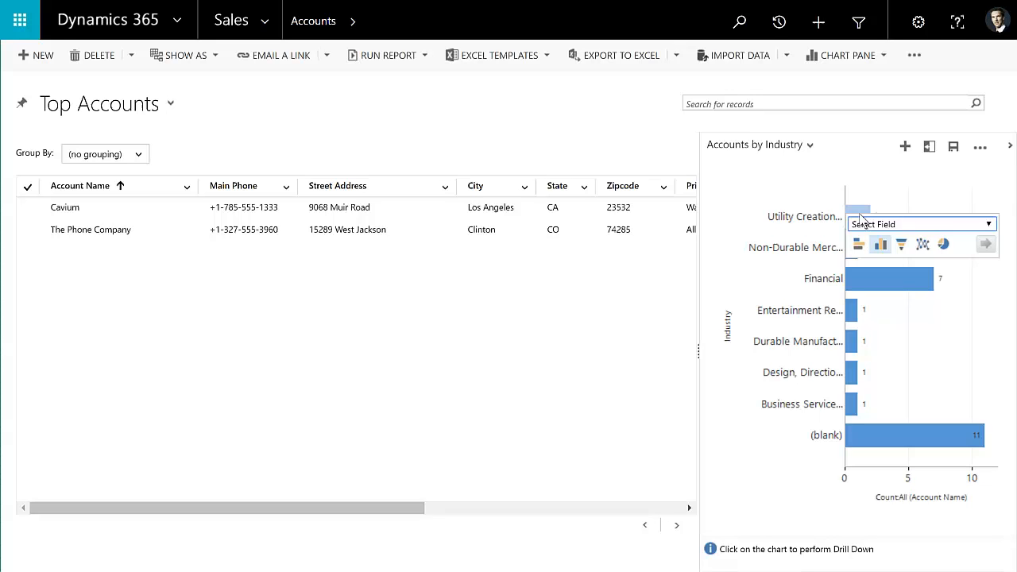
pyautogui.moveTo(227, 62)
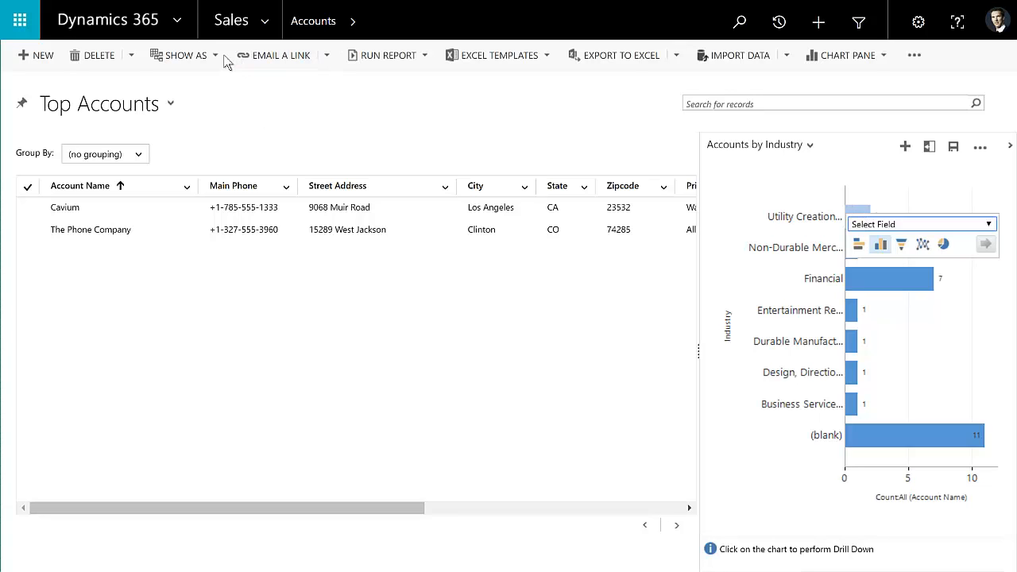
# - Go back to the account list and open the Cisco Systems, Inc. record
pyautogui.click(186, 55)
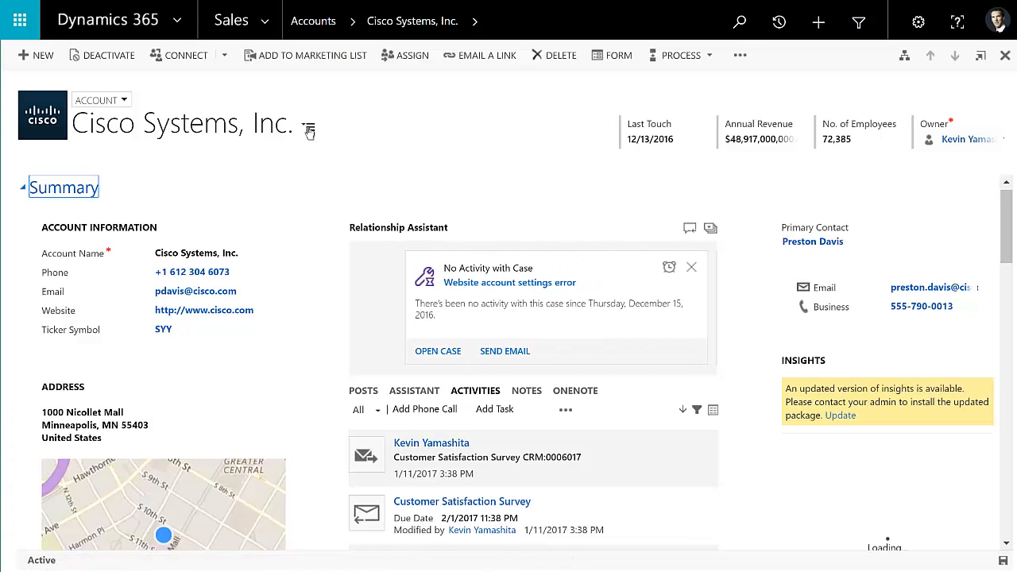
# - Show the Cisco Systems, Inc. form's section list and pick an entry from it
pyautogui.click(308, 128)
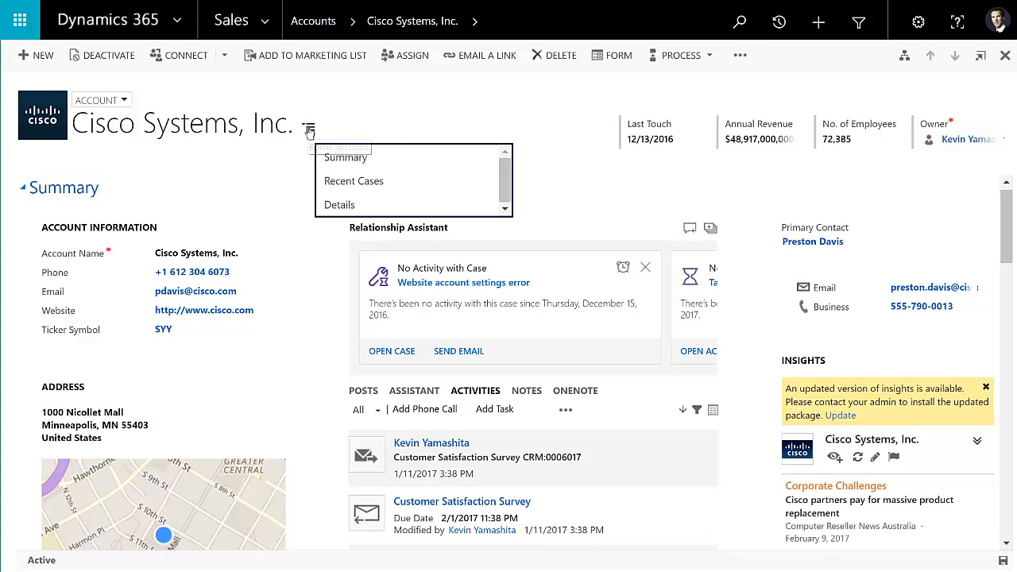
pyautogui.click(353, 182)
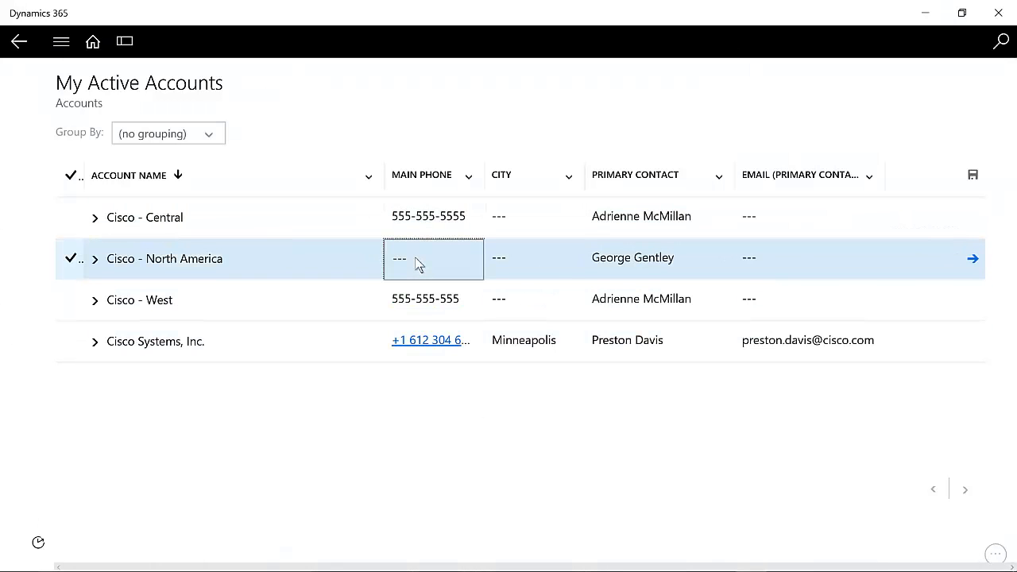
pyautogui.write('555-555-5555')
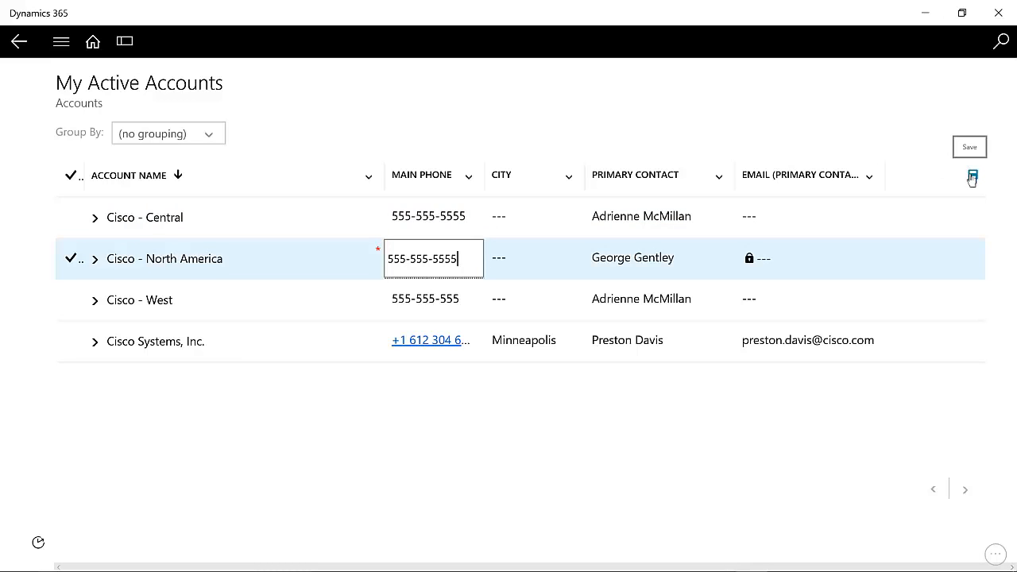
pyautogui.click(969, 147)
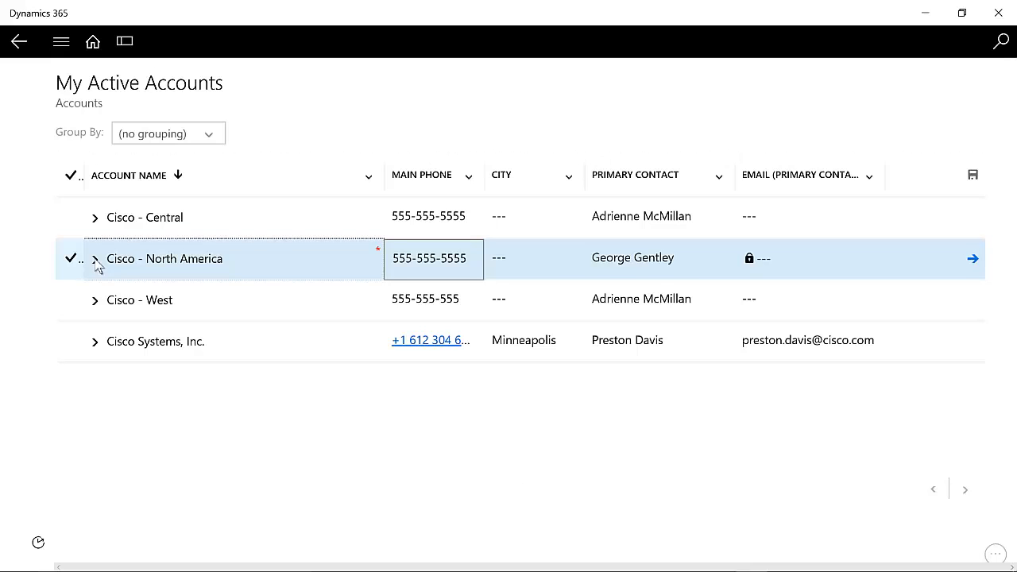
# - Expand Cisco - North America and Cisco Systems, Inc. opportunities, then return Home
pyautogui.click(95, 258)
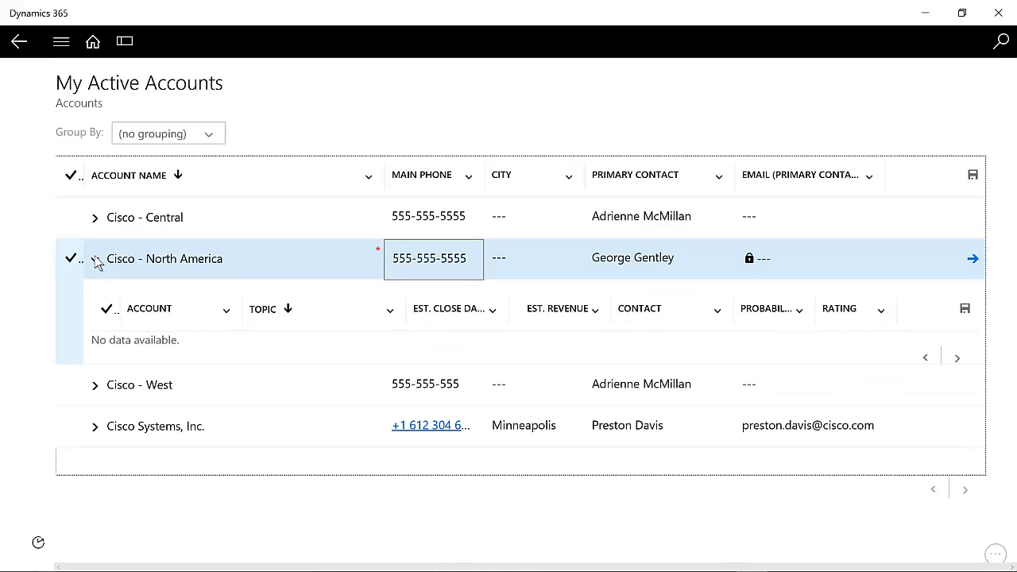
pyautogui.click(94, 258)
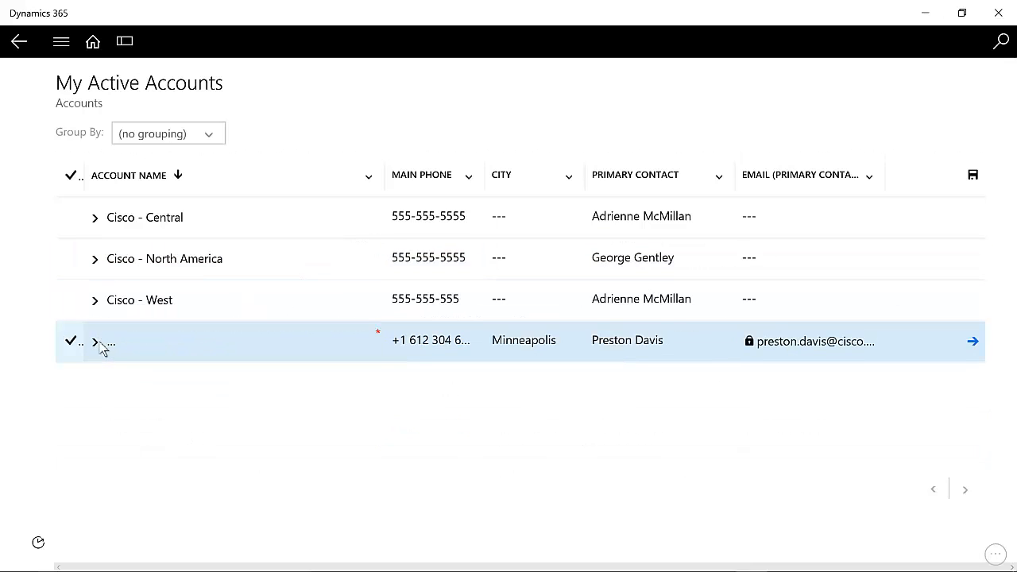
pyautogui.click(94, 343)
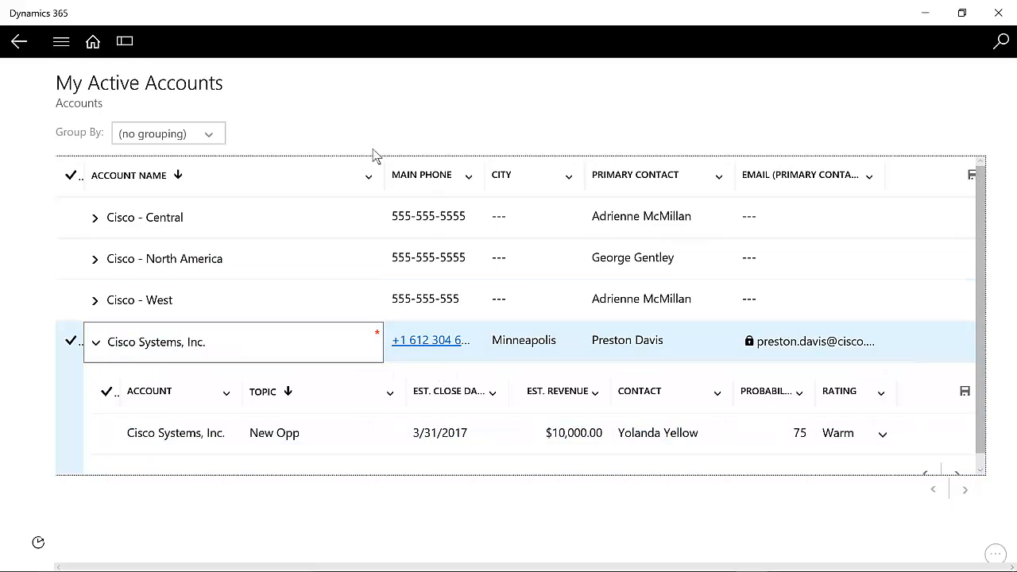
pyautogui.click(92, 40)
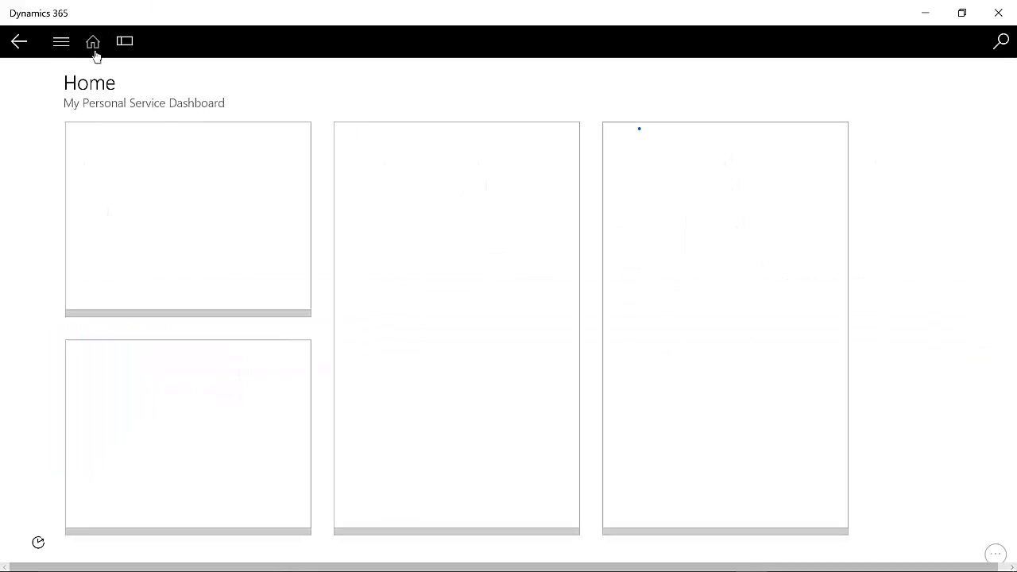